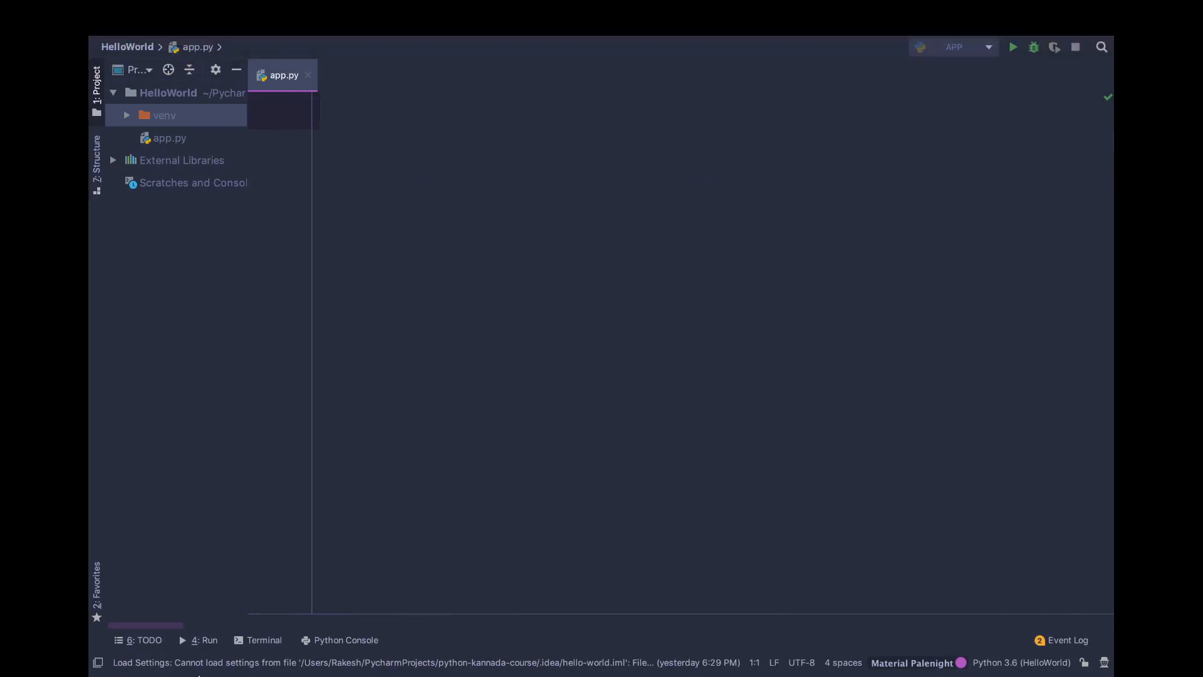
# - Run 'pip install selenium' in the built-in terminal to install Selenium 3.141.0 into the venv
pyautogui.click(264, 640)
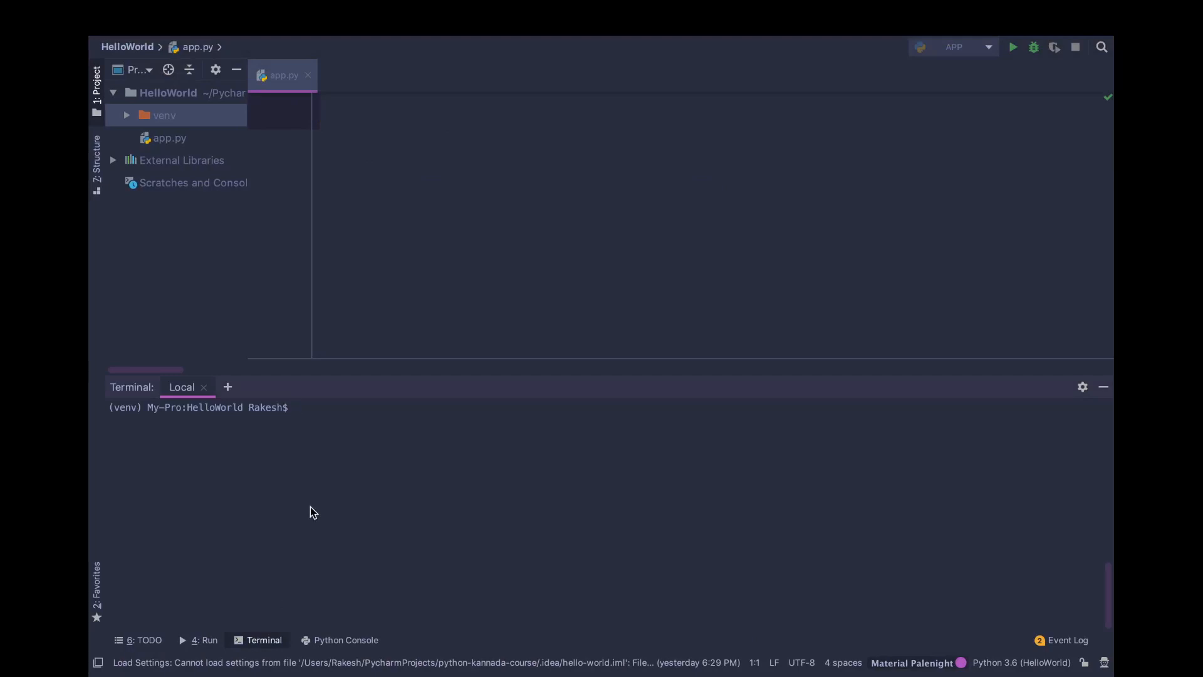
pyautogui.write('pip insta')
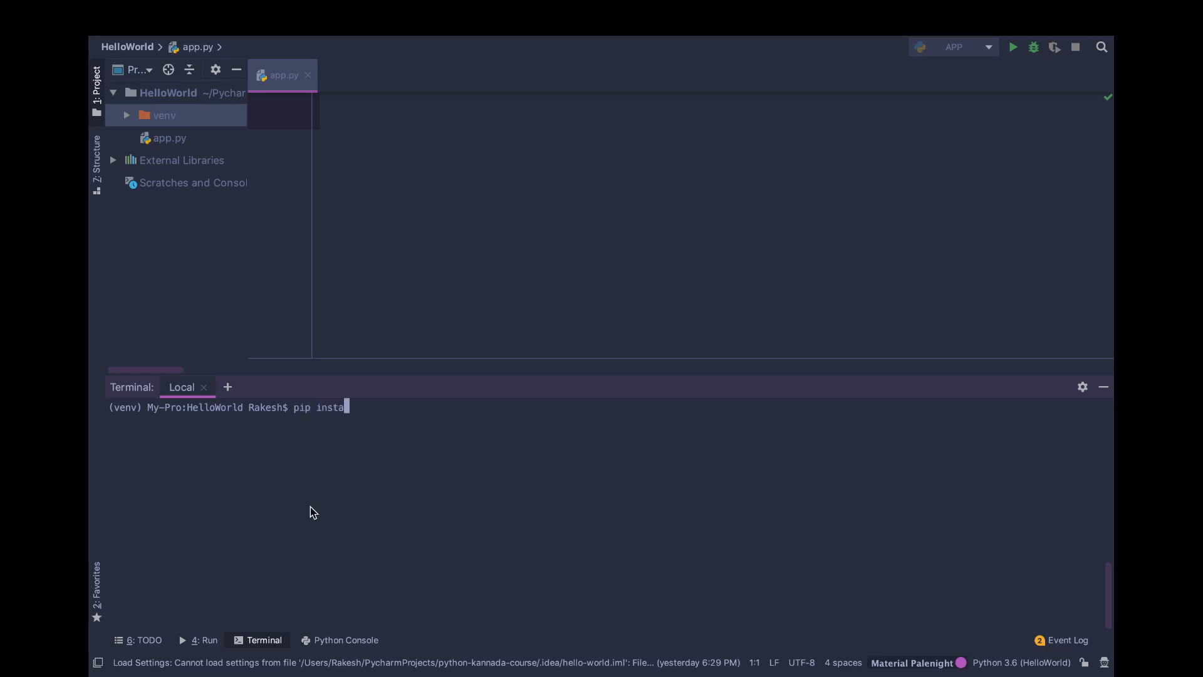
pyautogui.write('ll')
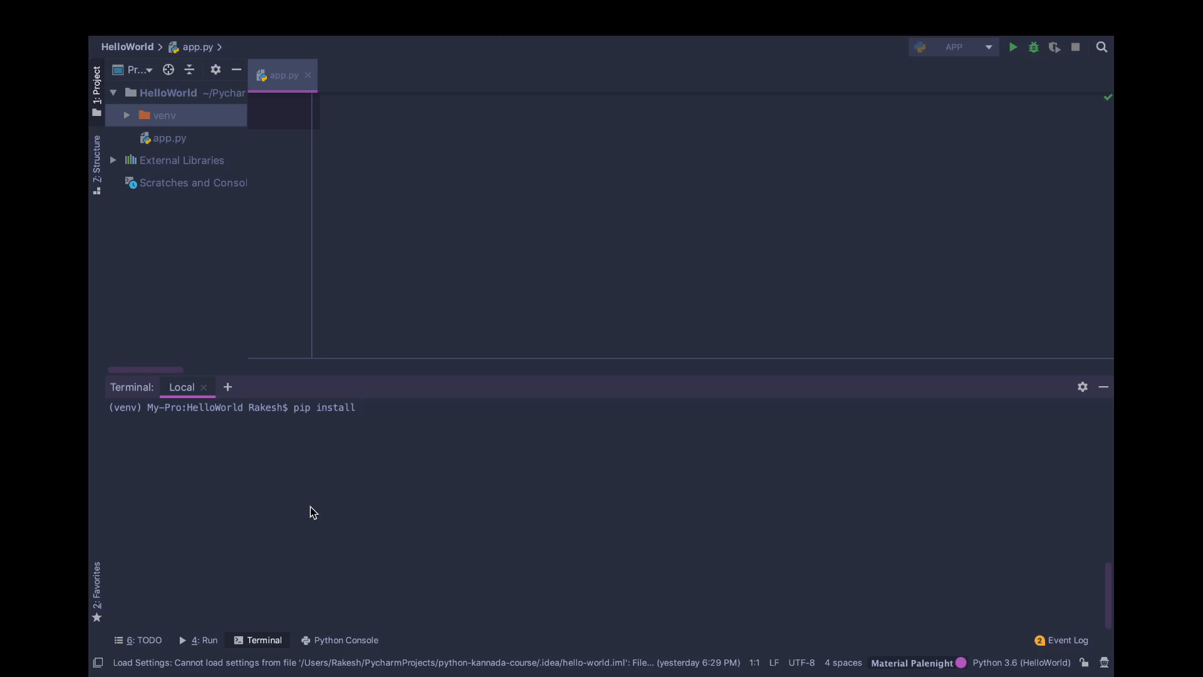
pyautogui.write('selenium')
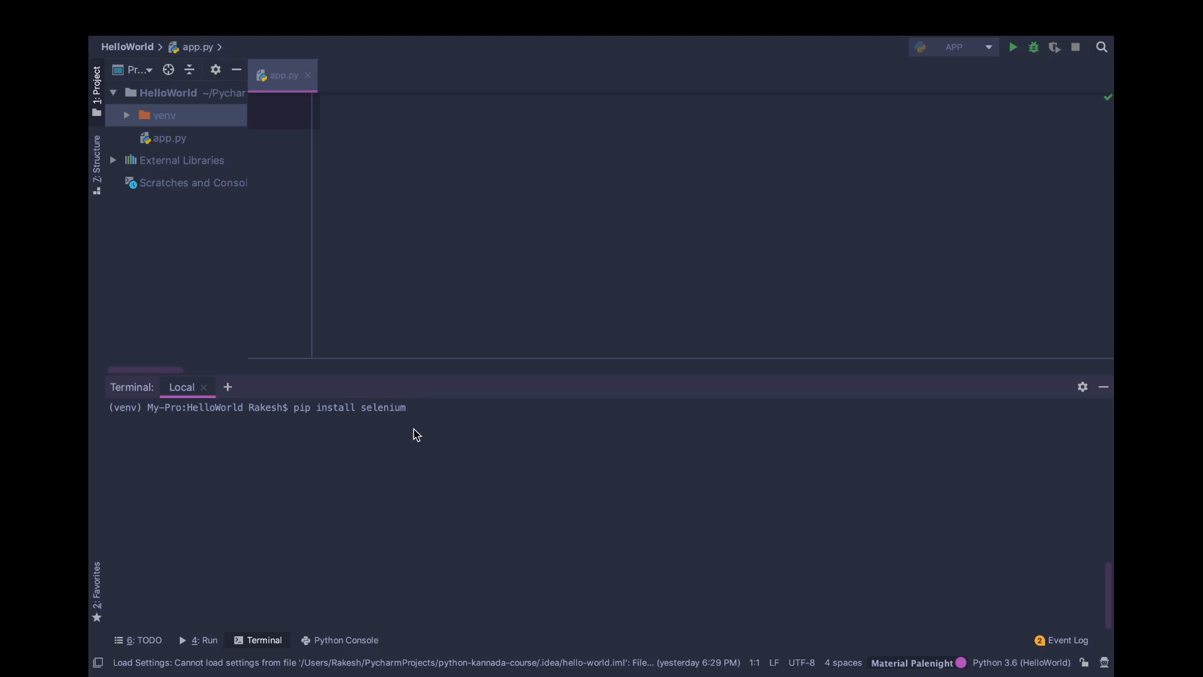
pyautogui.press('Return')
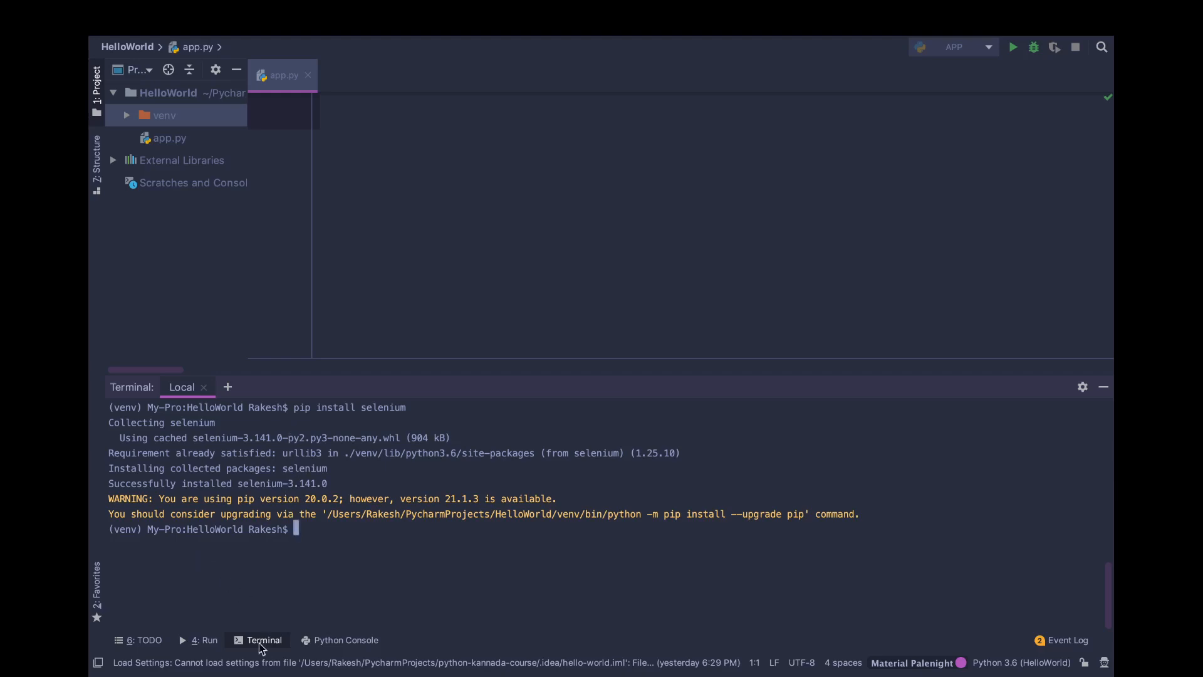
# - Hide the terminal and expand venv > lib > python3.6 > site-packages in the Project tree
pyautogui.click(263, 639)
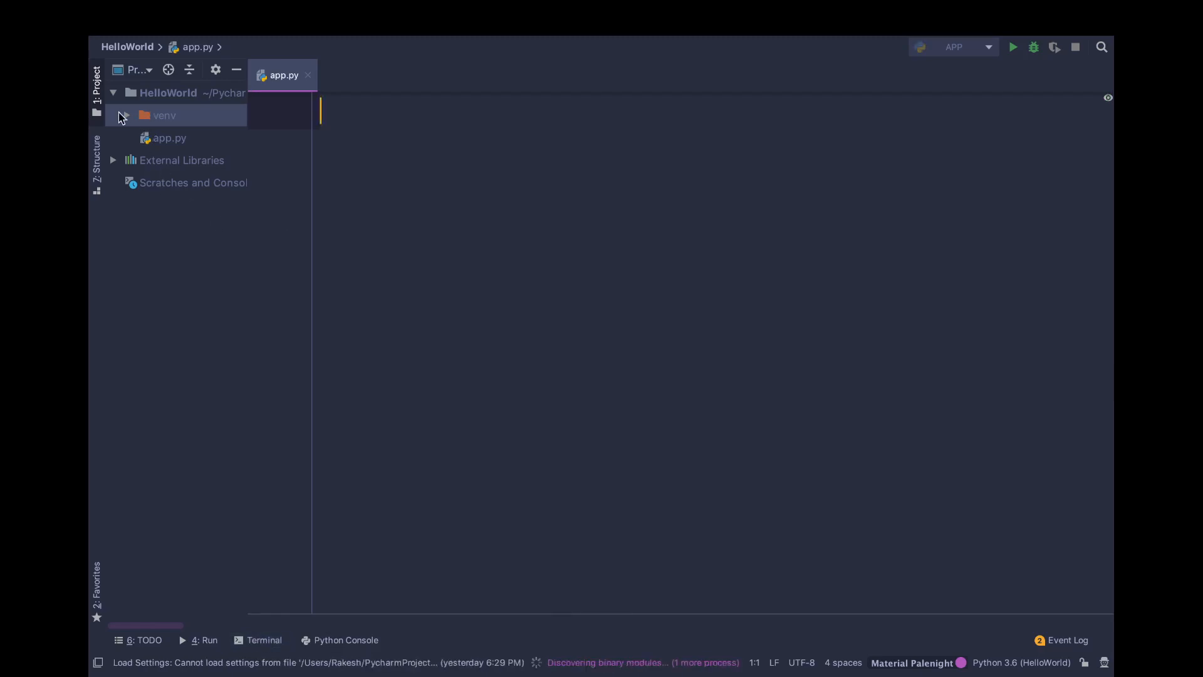
pyautogui.click(126, 115)
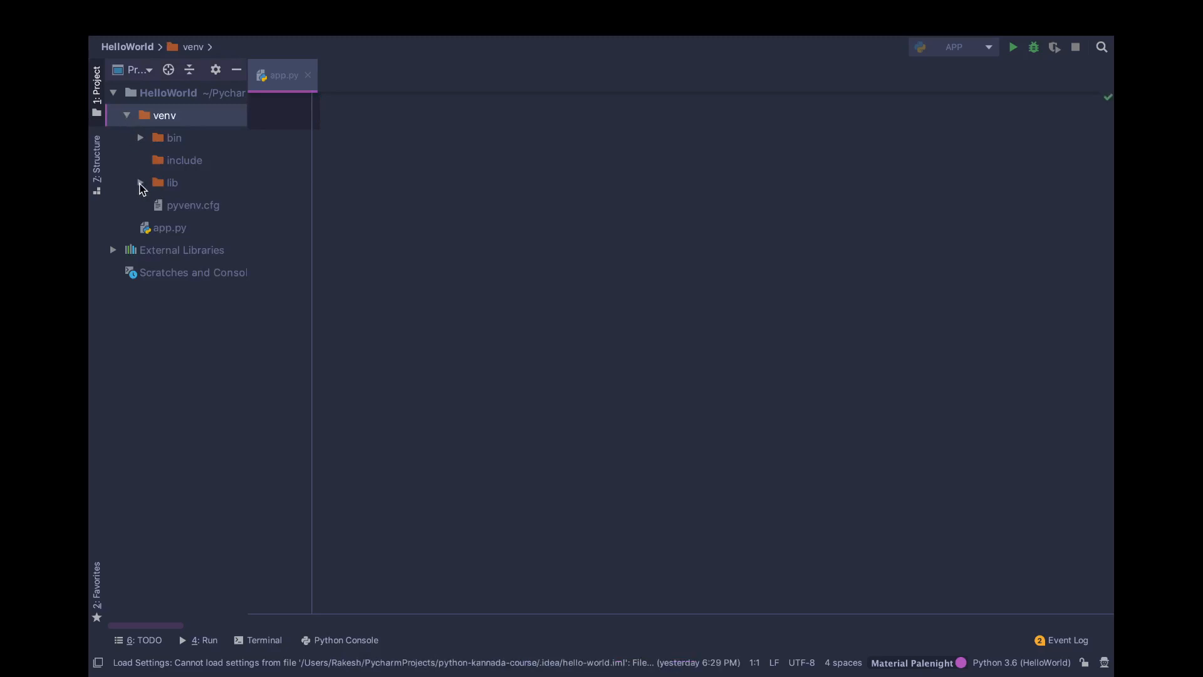
pyautogui.click(141, 183)
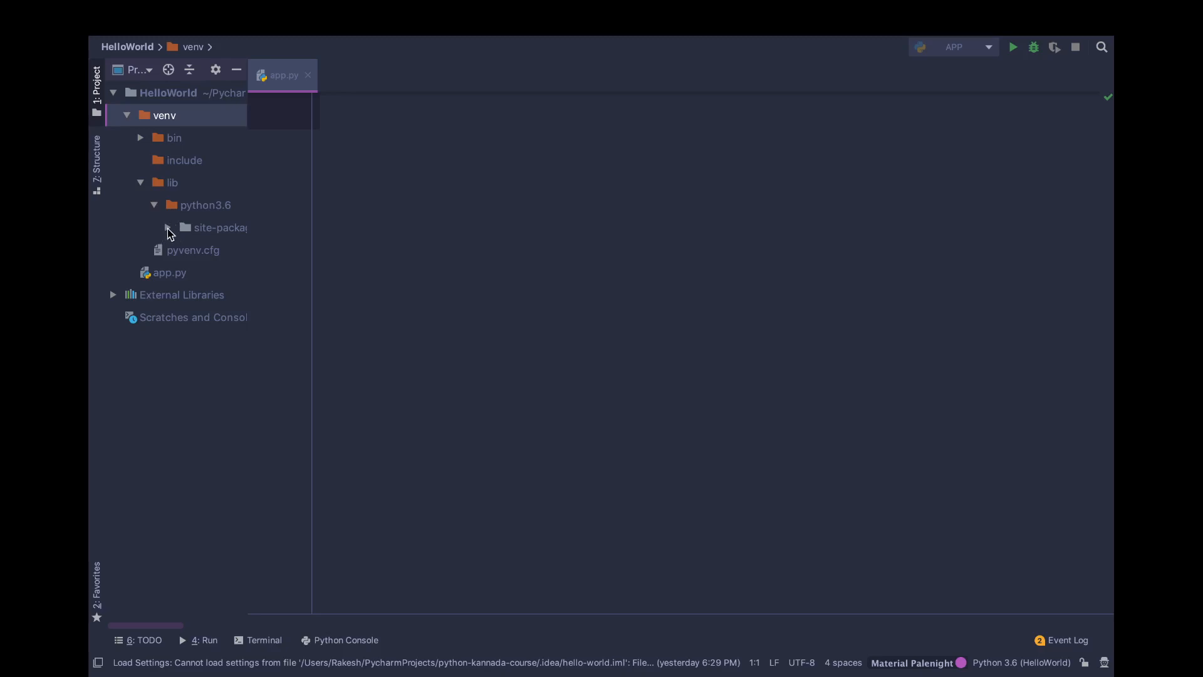
pyautogui.click(166, 227)
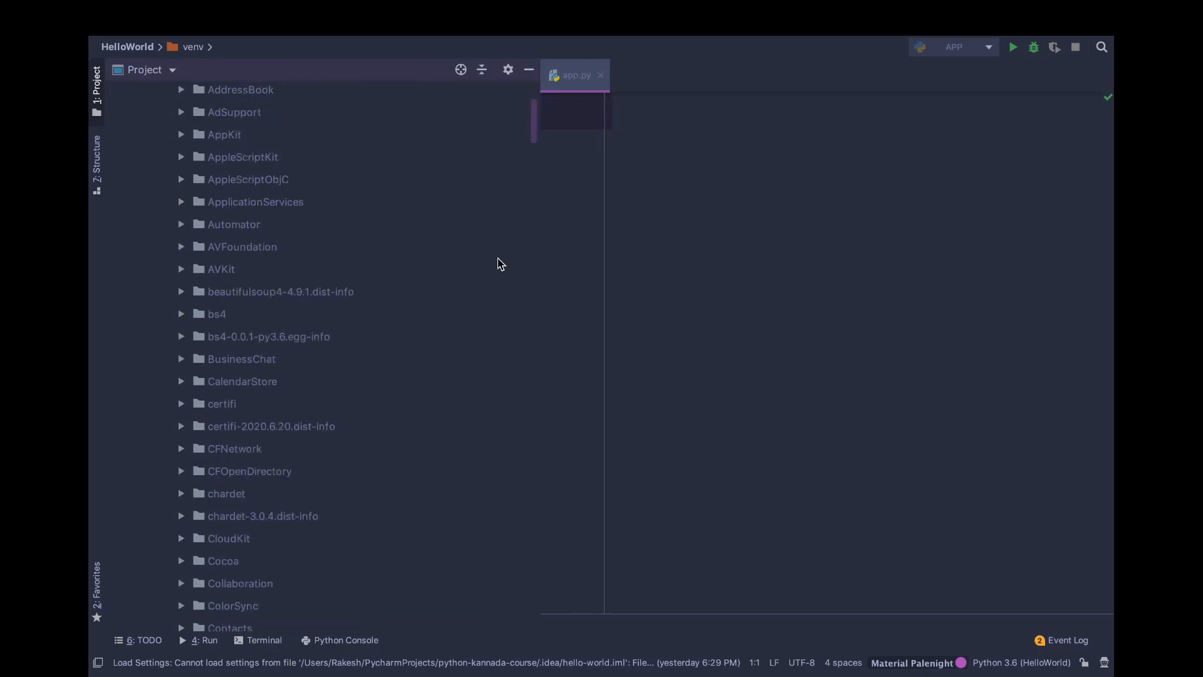
# - Locate and select the selenium package folder inside site-packages
pyautogui.scroll(-3)
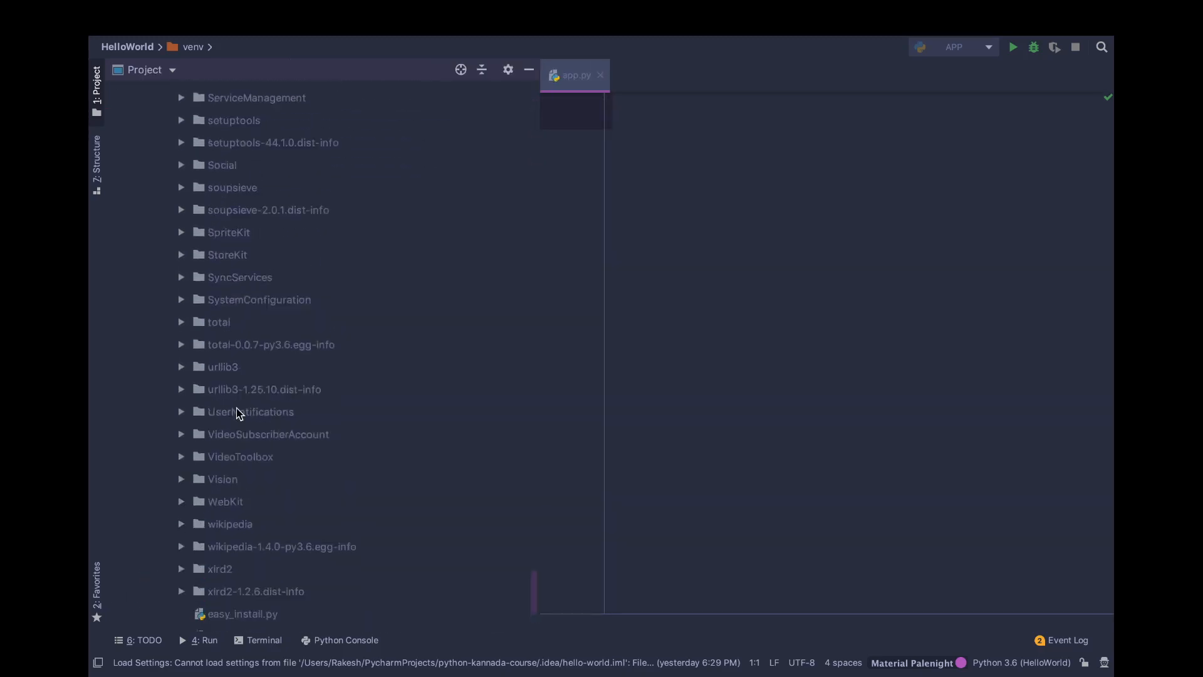
pyautogui.scroll(3)
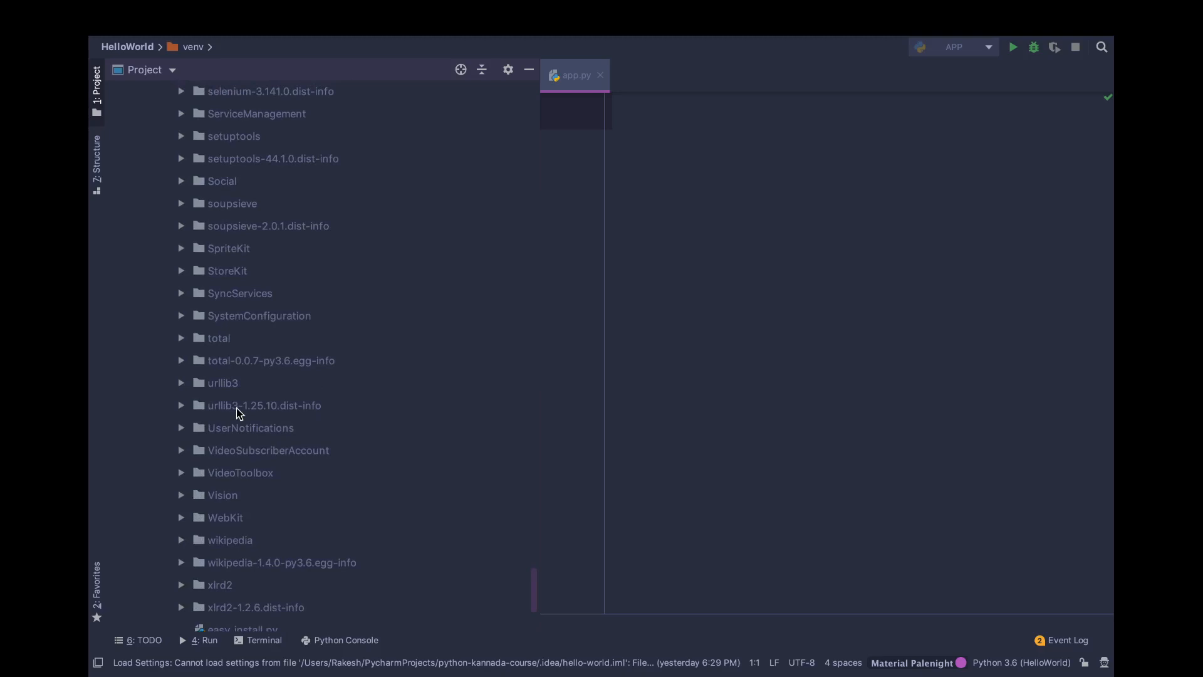
pyautogui.scroll(3)
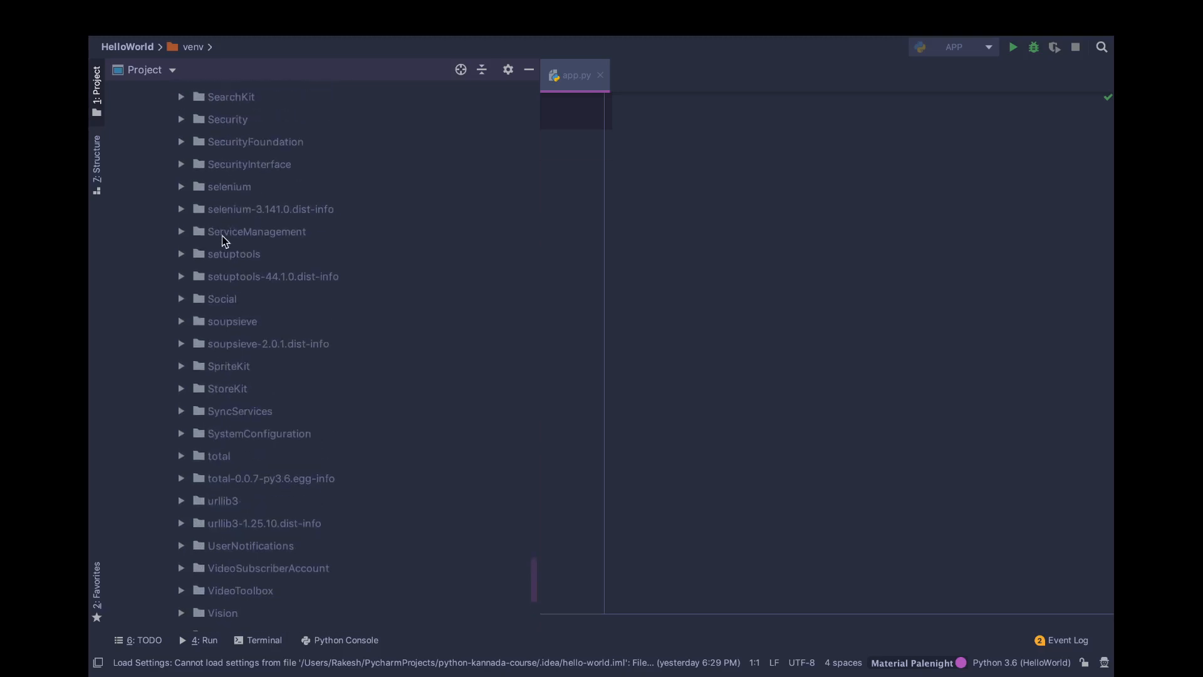
pyautogui.click(228, 187)
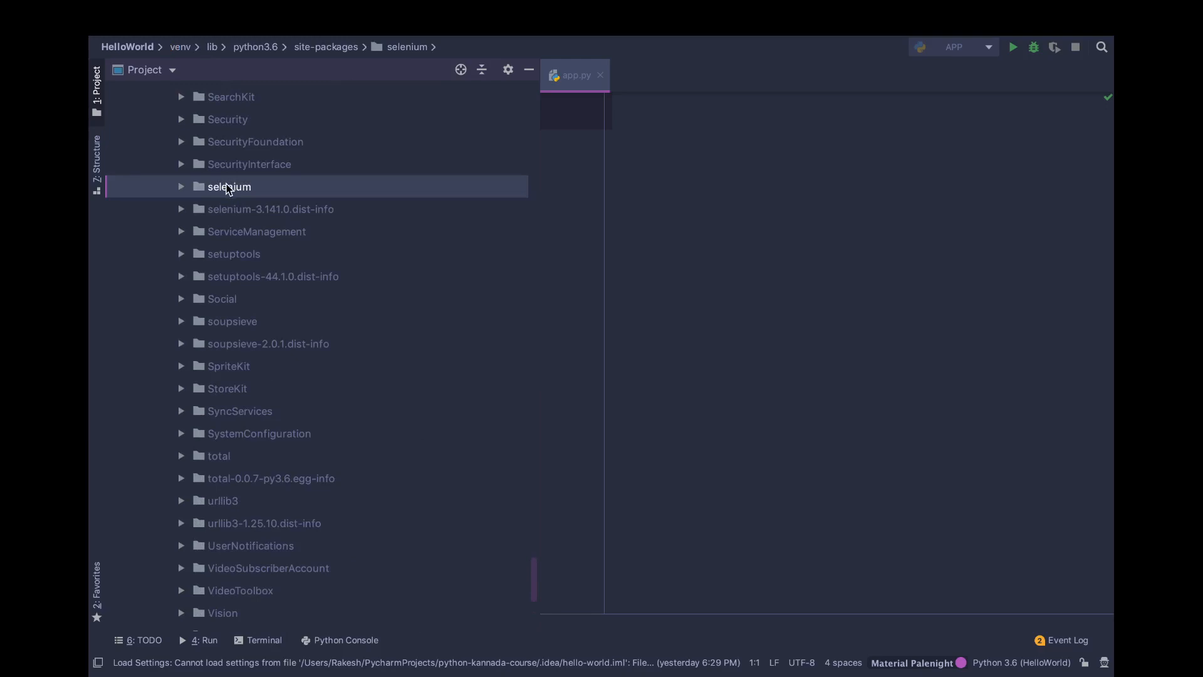
pyautogui.scroll(3)
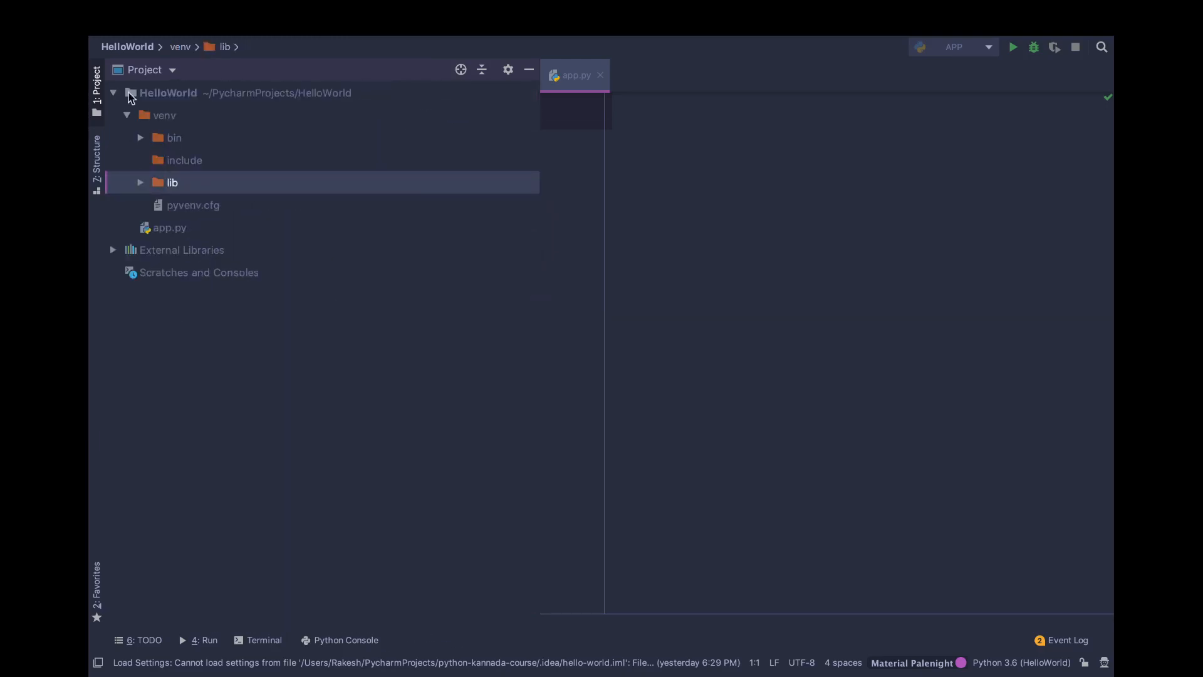
# - Collapse venv and write 'from selenium import webdriver' on line 1 of app.py
pyautogui.click(127, 116)
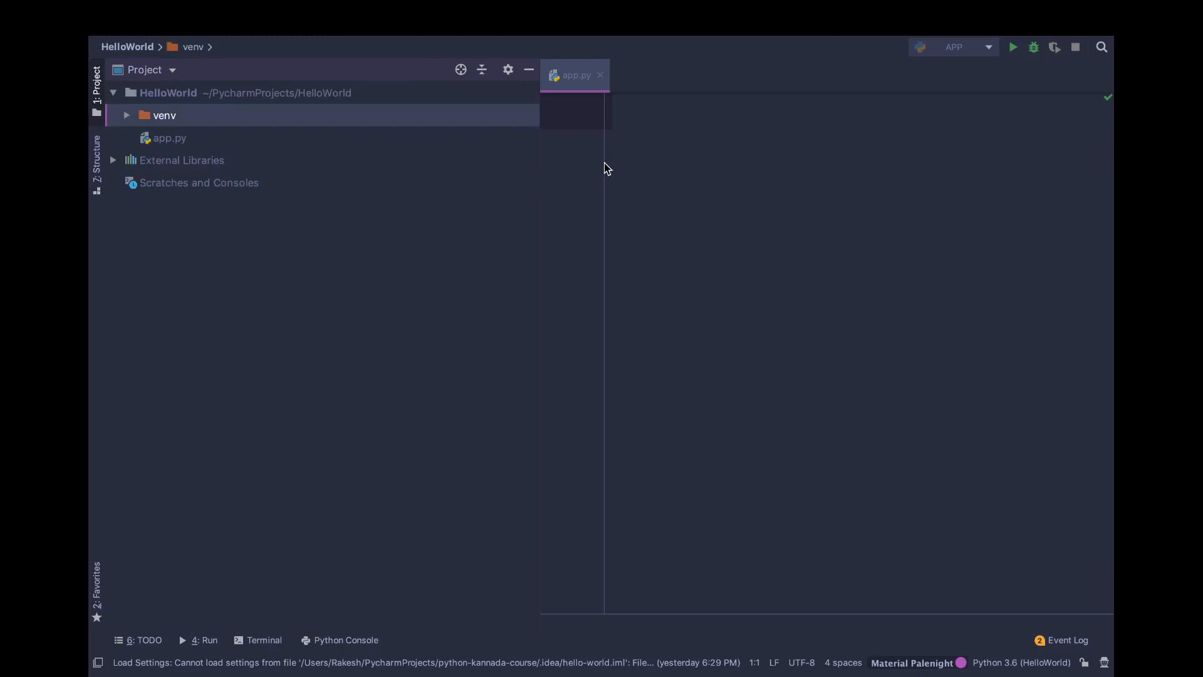
pyautogui.click(622, 218)
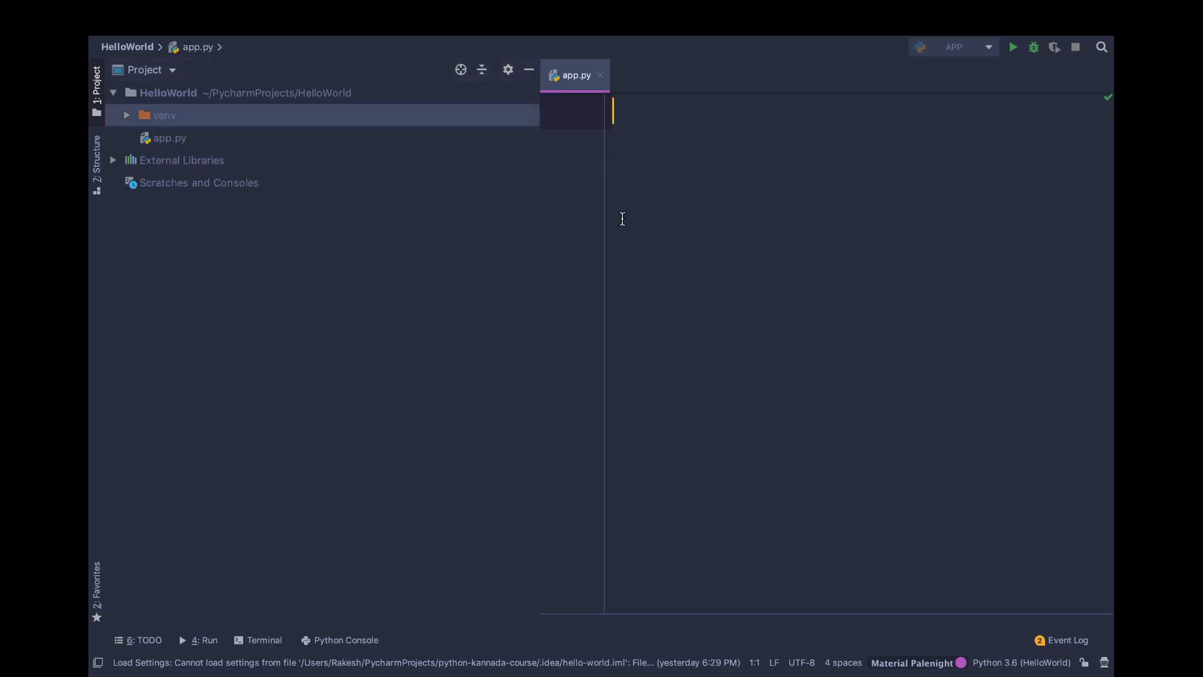
pyautogui.write('from')
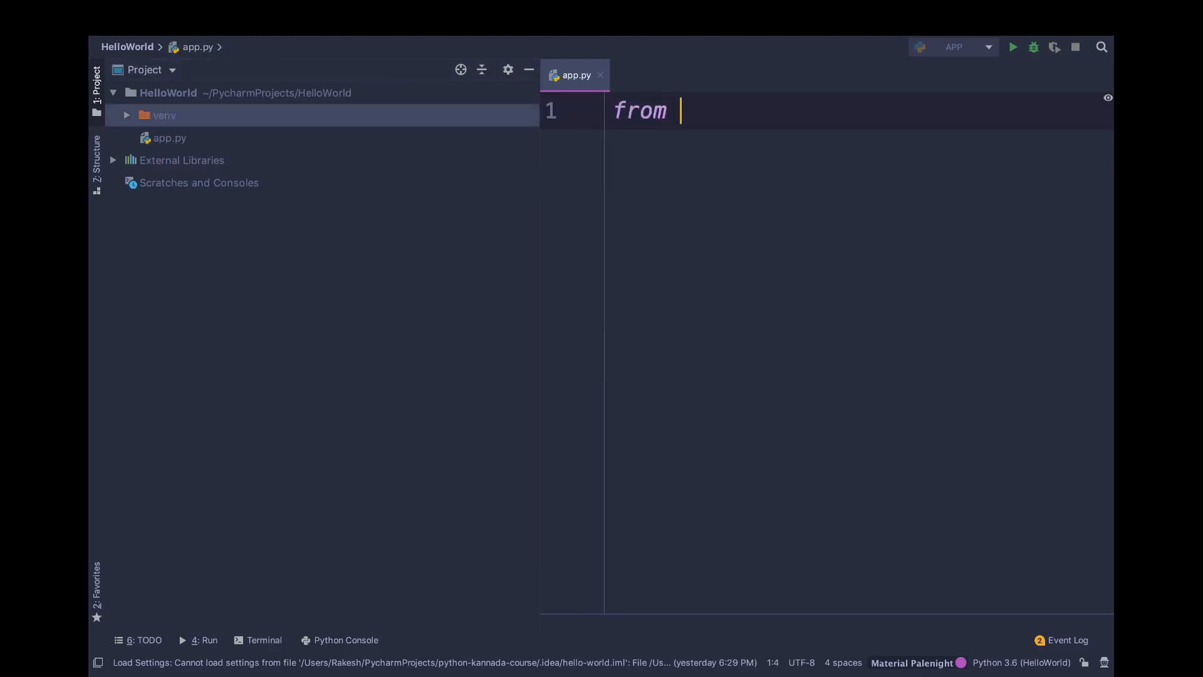
pyautogui.write('selenium')
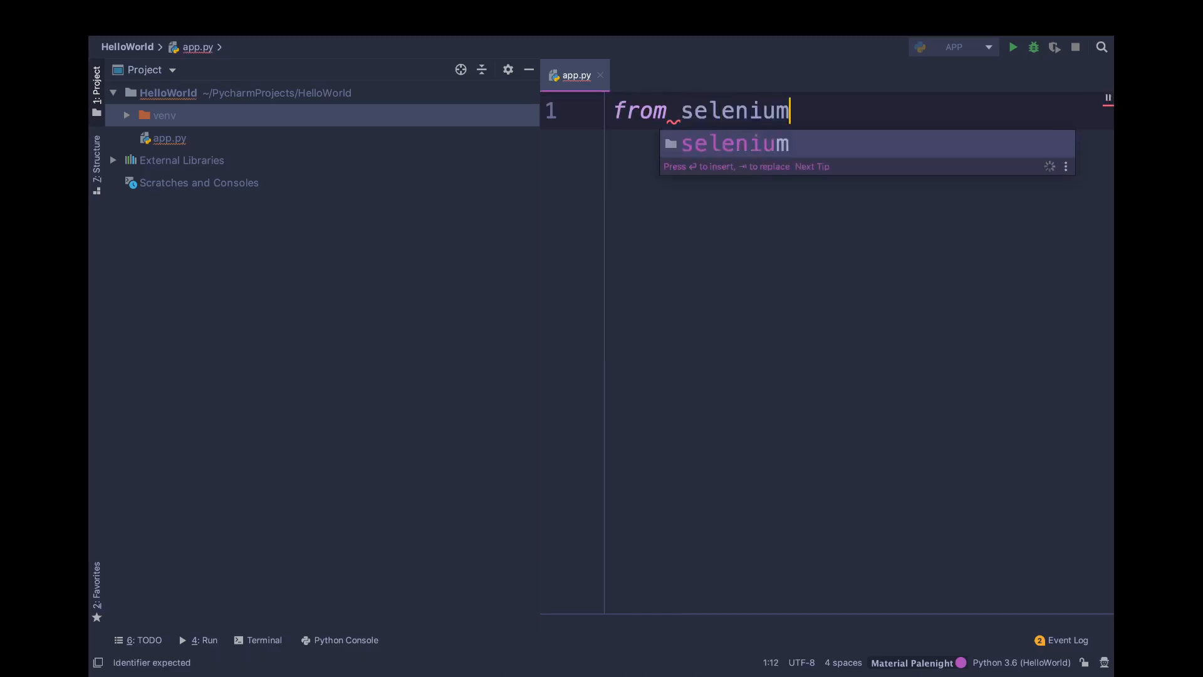
pyautogui.write('import w')
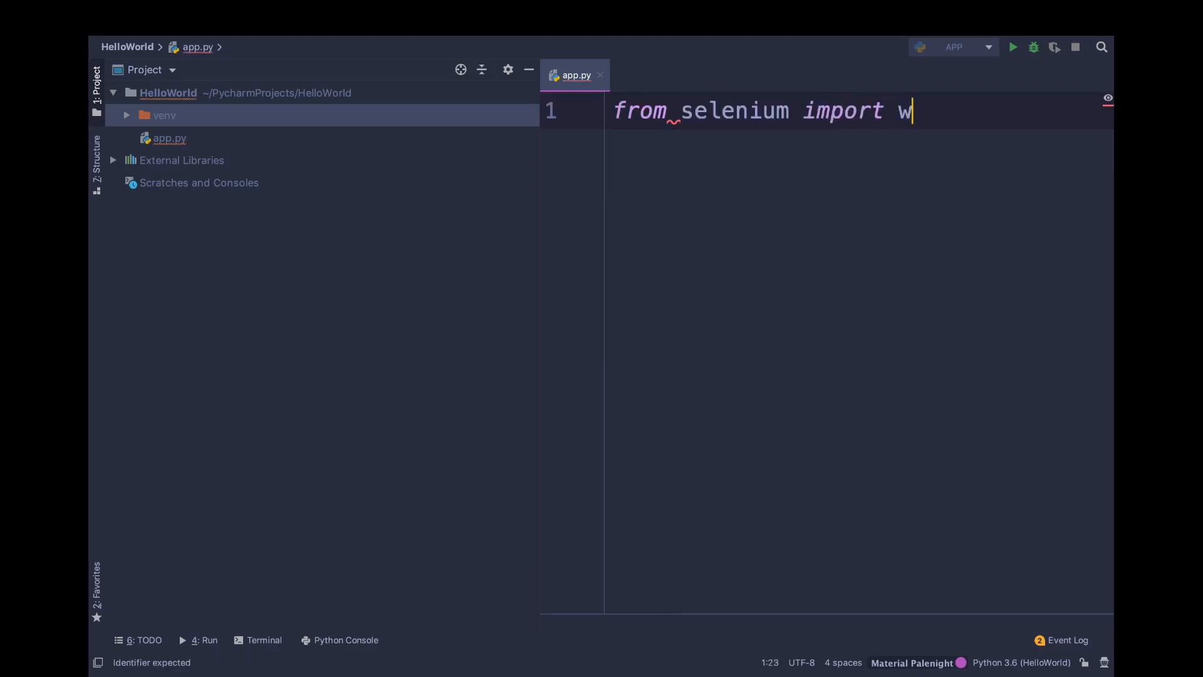
pyautogui.write('ebdriver')
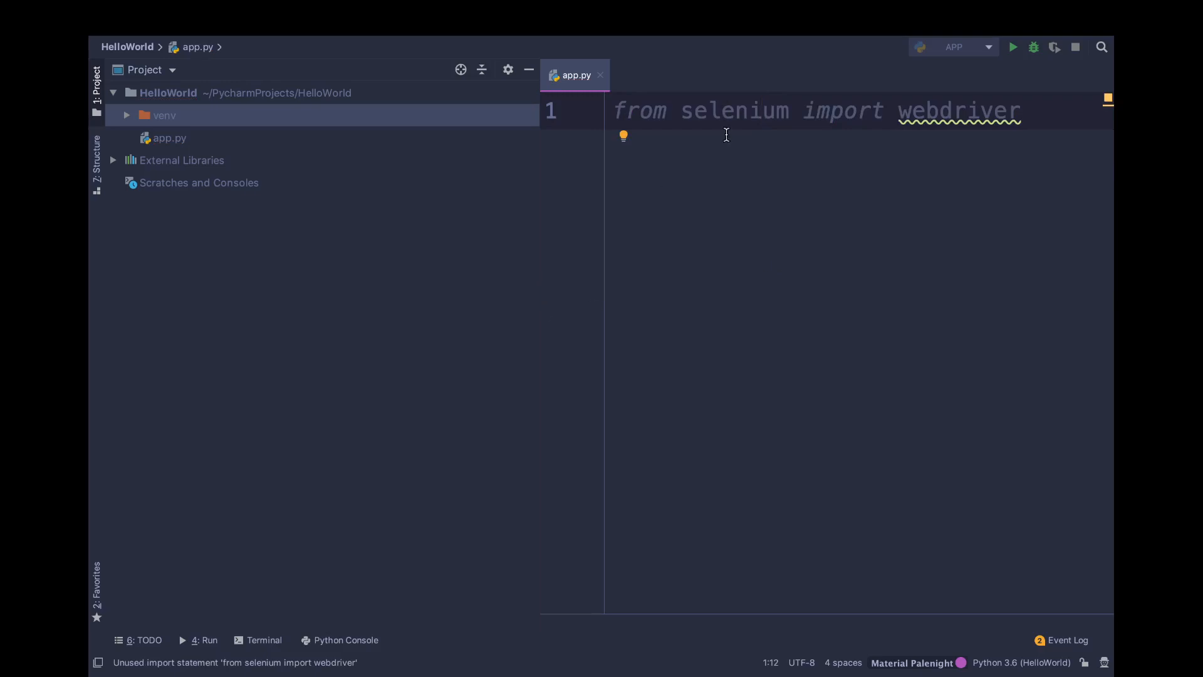
pyautogui.moveTo(713, 122)
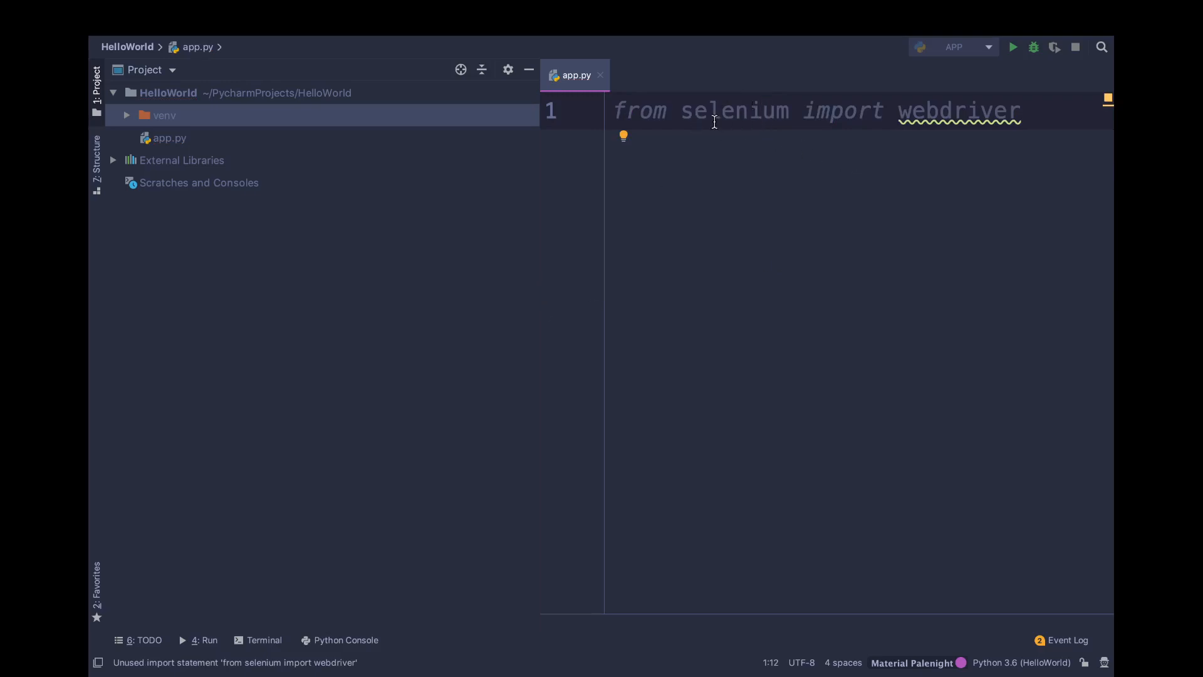
pyautogui.moveTo(752, 351)
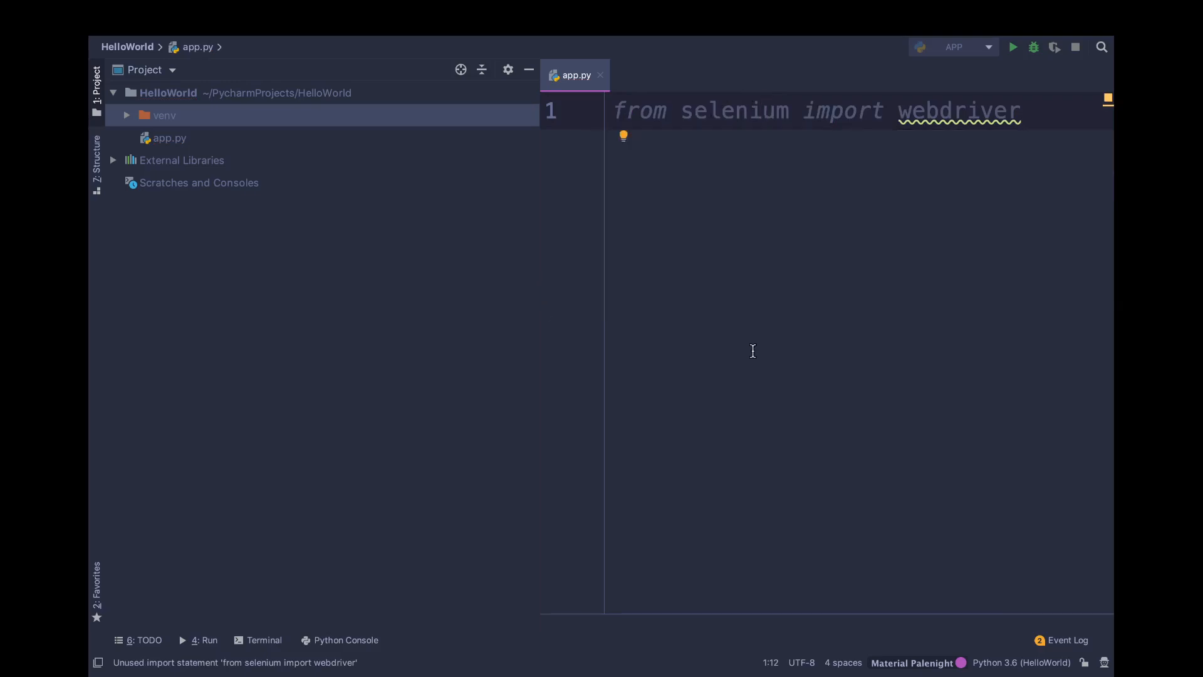
pyautogui.moveTo(575, 430)
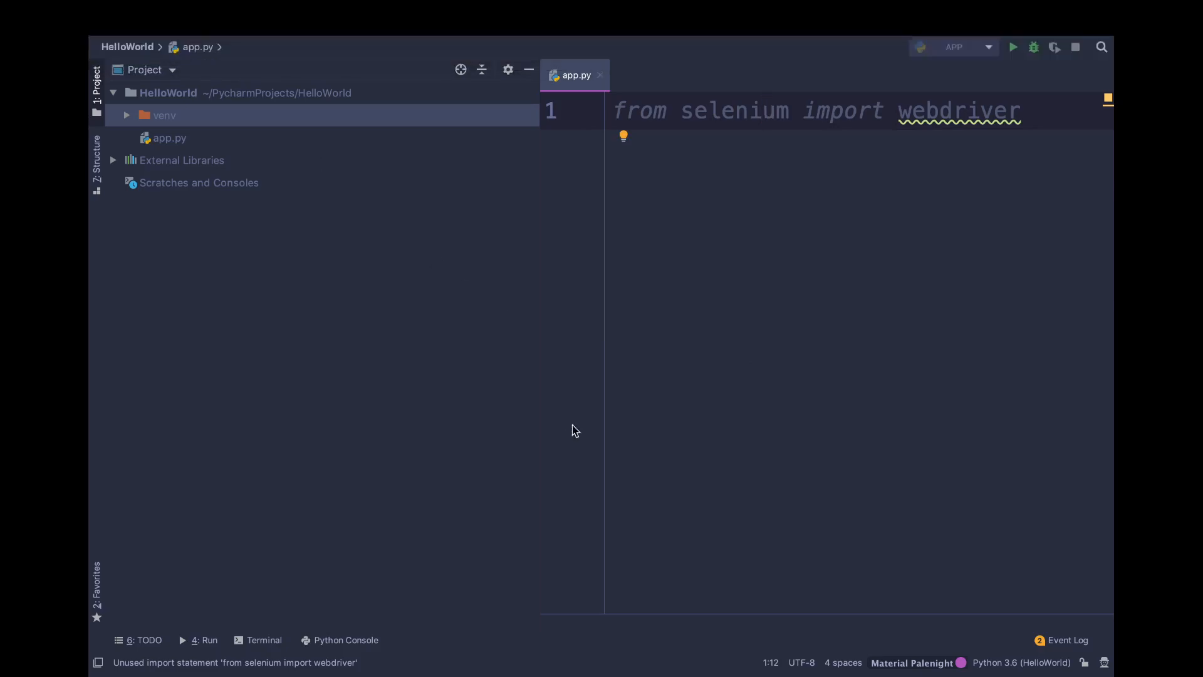
pyautogui.moveTo(726, 285)
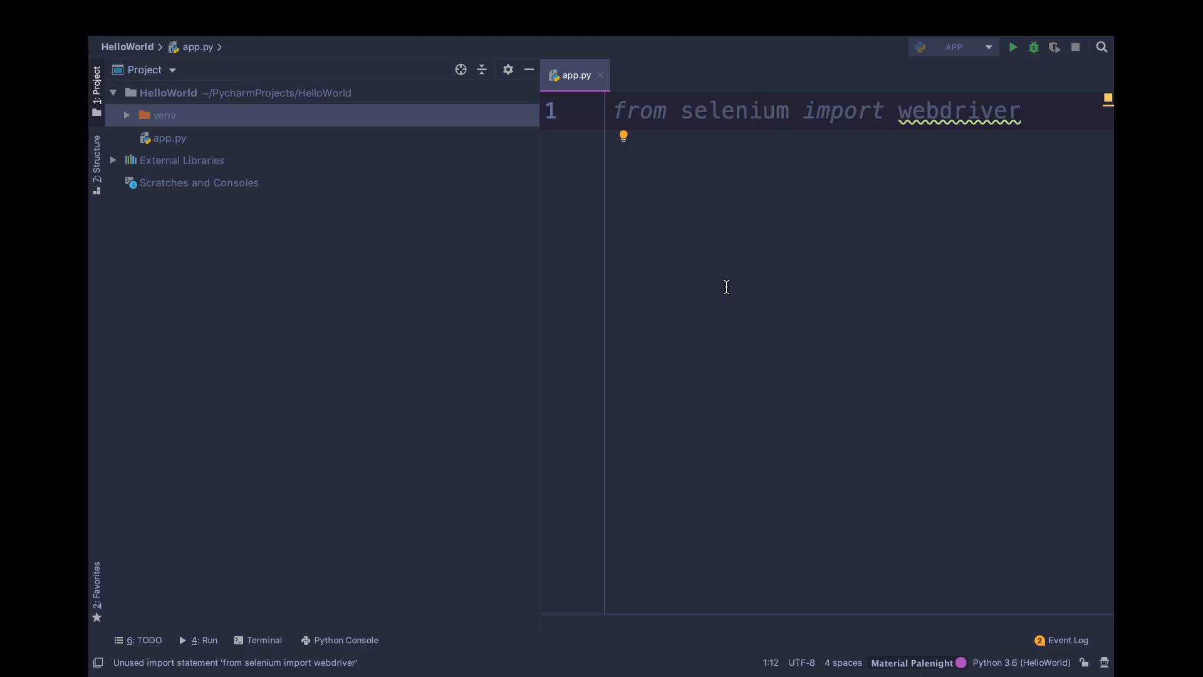
pyautogui.moveTo(706, 40)
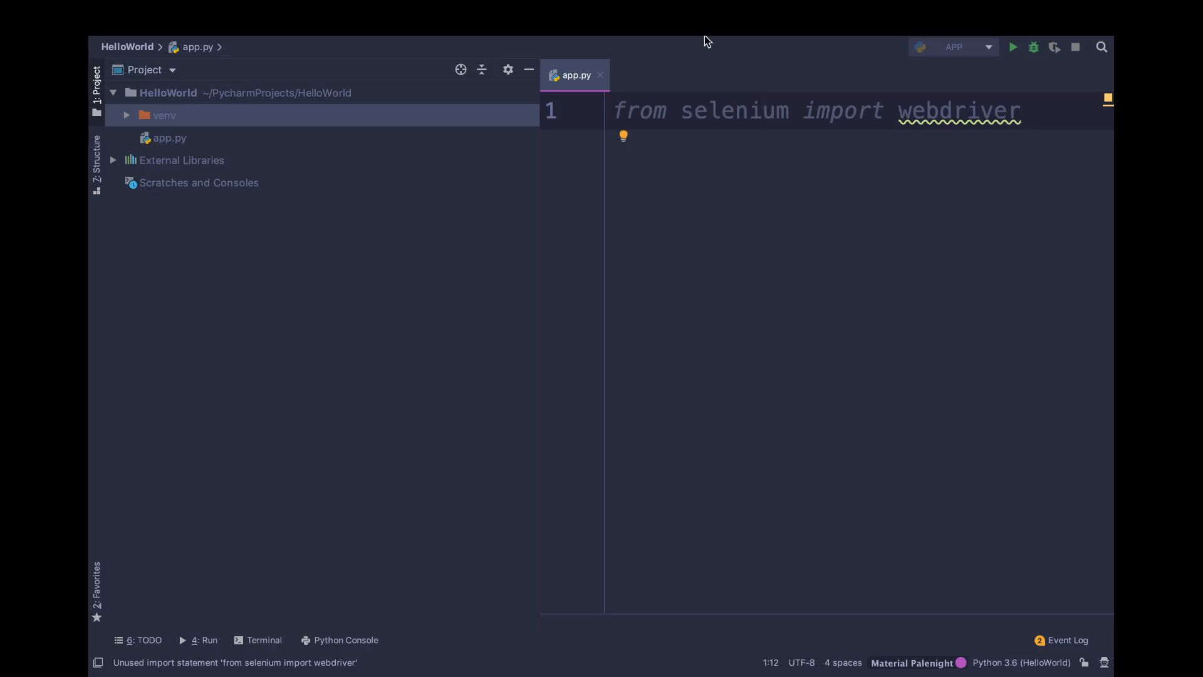
pyautogui.moveTo(628, 299)
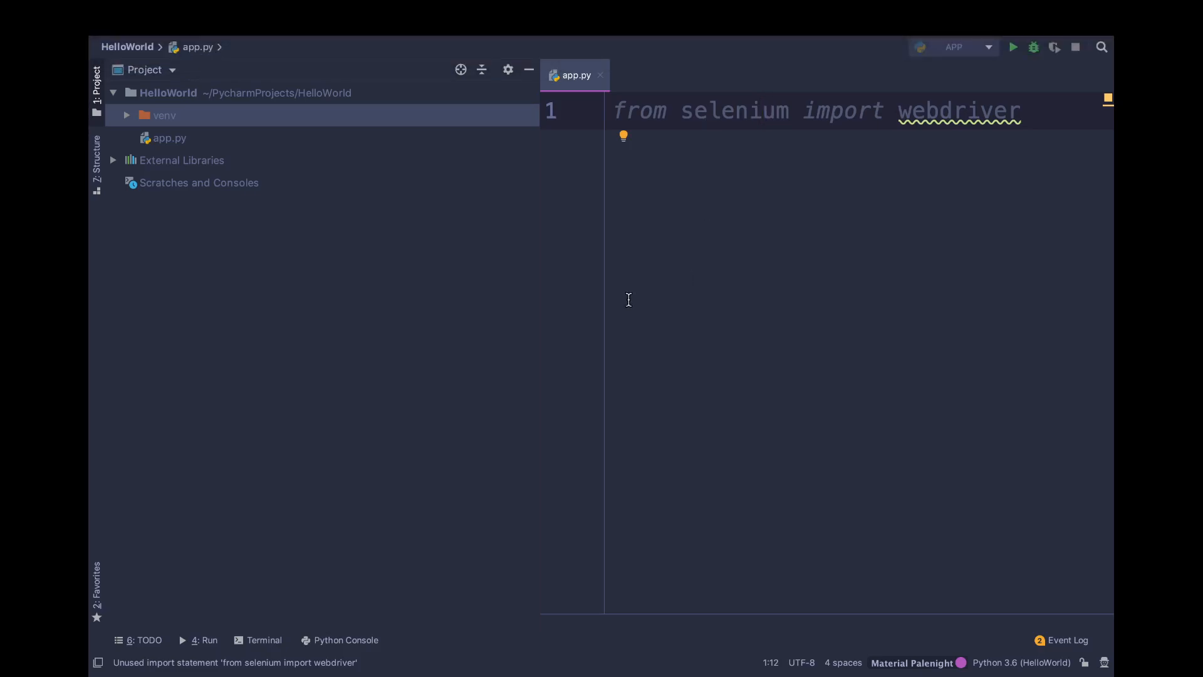